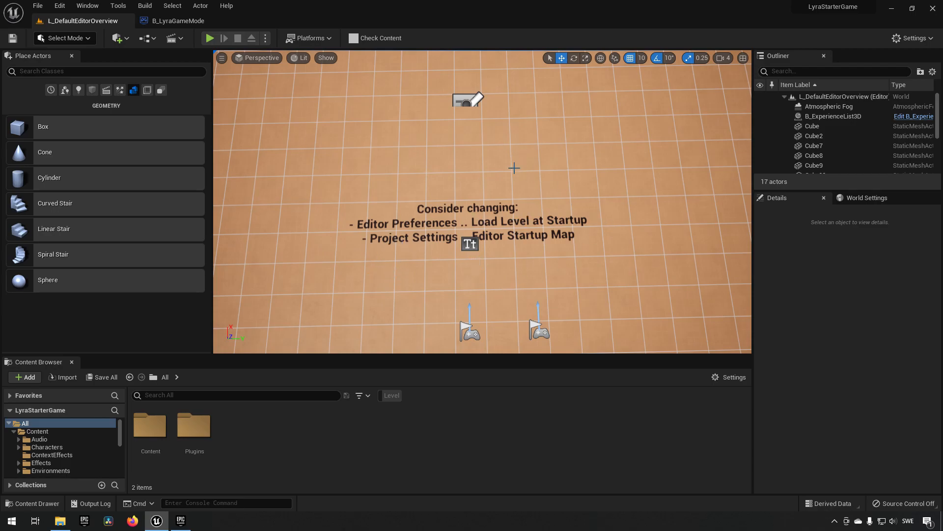
Step: Start File > New Level and choose the Basic template with sky and floor
{"action": "left_click", "coordinate": [37, 6]}
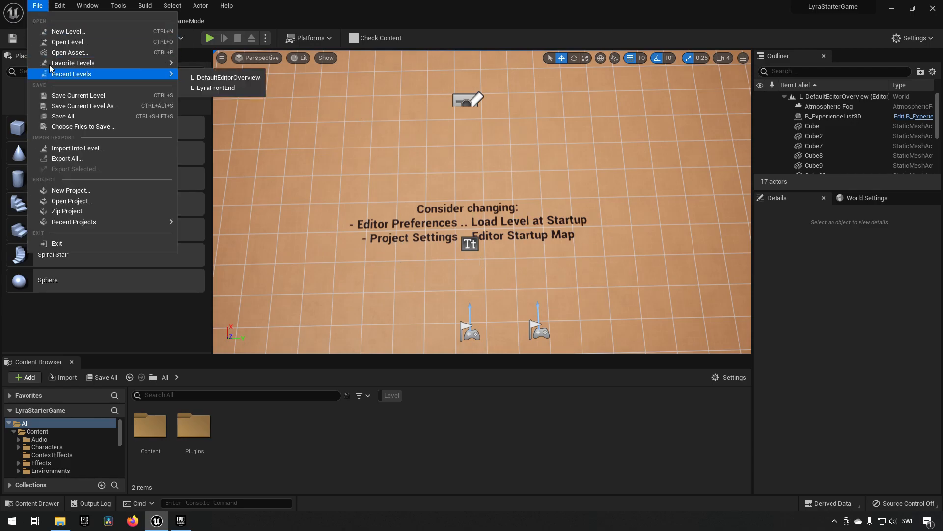
{"action": "left_click", "coordinate": [68, 31]}
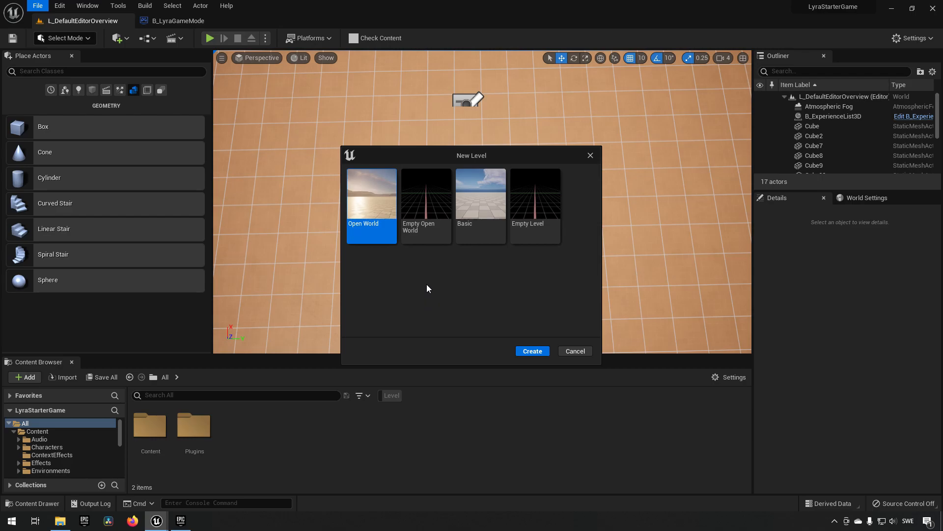
{"action": "mouse_move", "coordinate": [412, 245]}
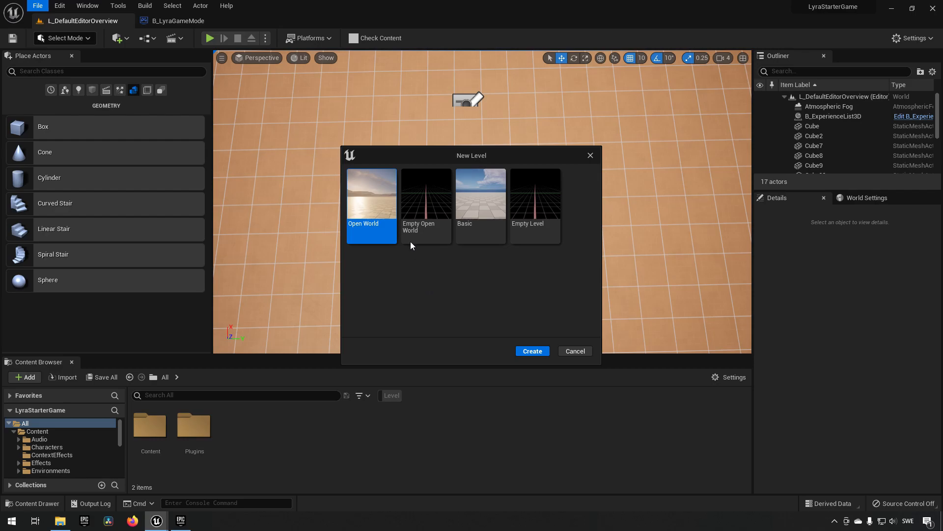
{"action": "mouse_move", "coordinate": [370, 283]}
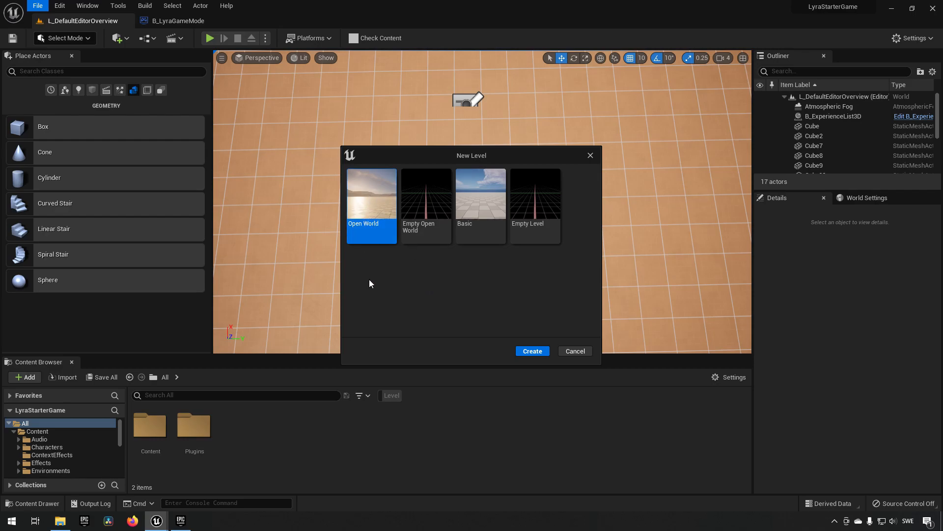
{"action": "mouse_move", "coordinate": [425, 235]}
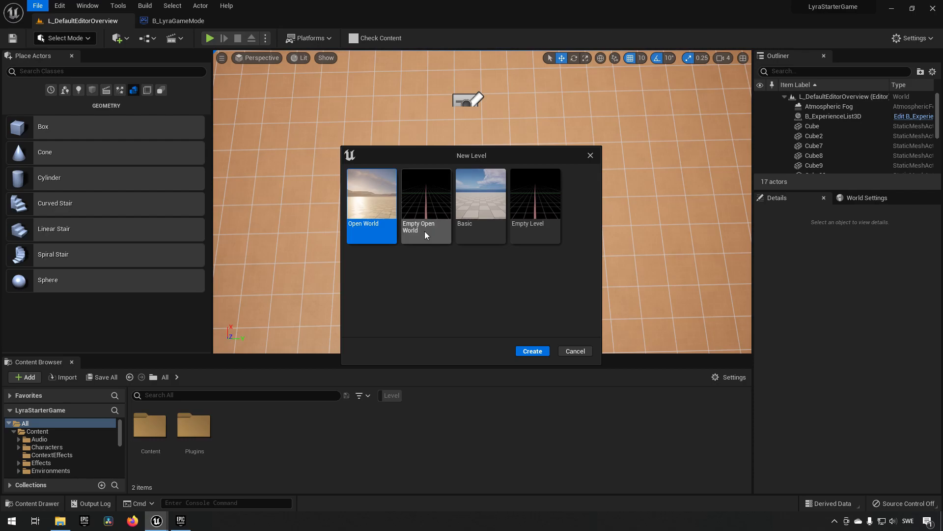
{"action": "mouse_move", "coordinate": [481, 202]}
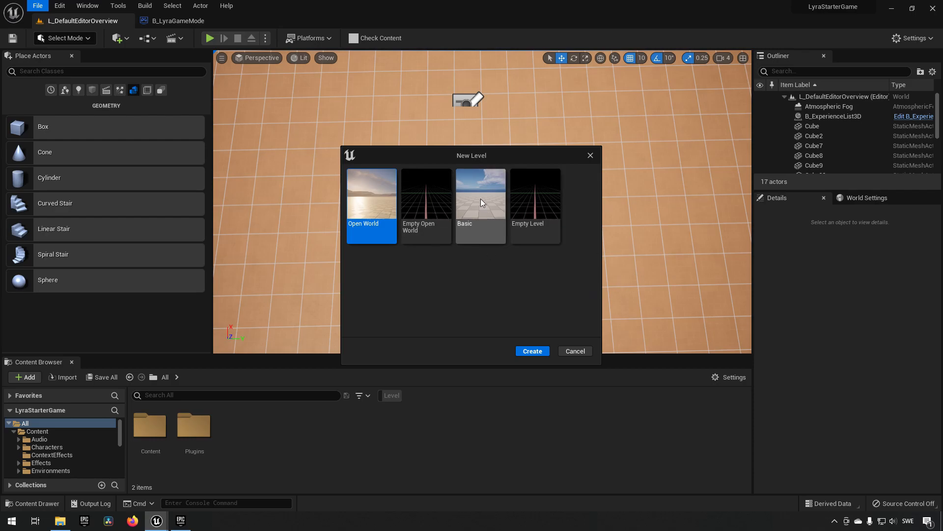
{"action": "left_click", "coordinate": [480, 201]}
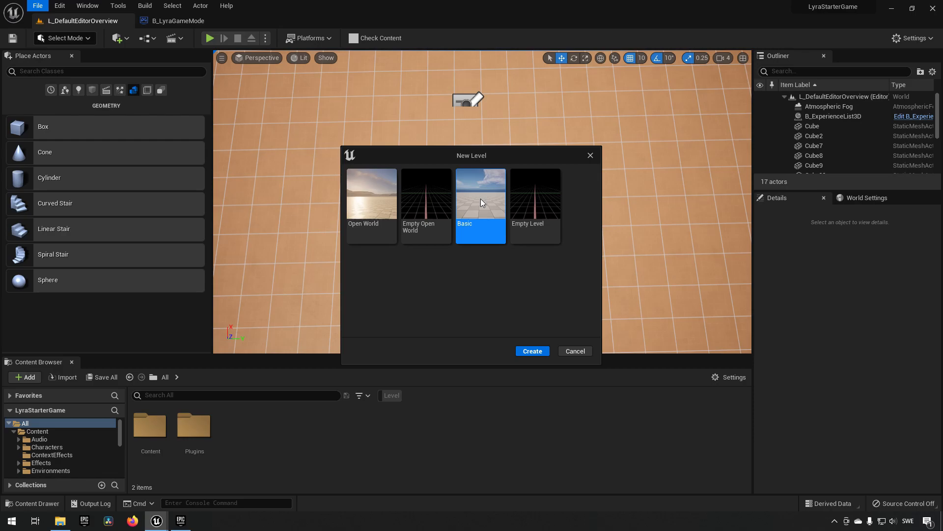
Step: Create the untitled Basic level, play-test it in the editor, then stop the session
{"action": "left_click", "coordinate": [532, 351]}
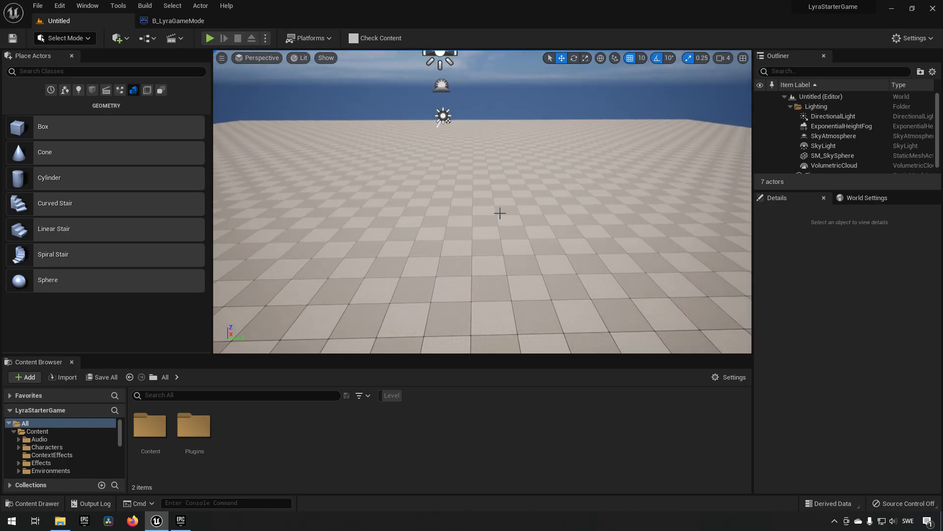
{"action": "mouse_move", "coordinate": [382, 154]}
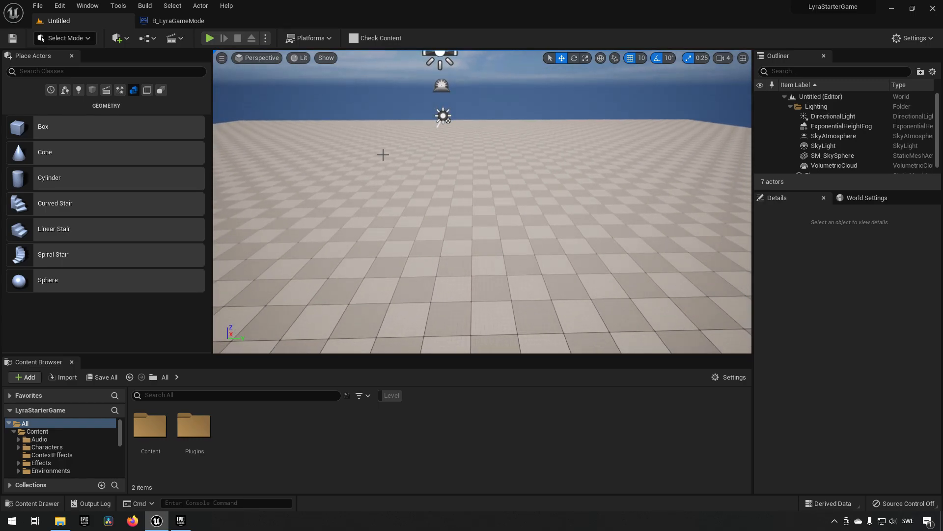
{"action": "left_click", "coordinate": [211, 38]}
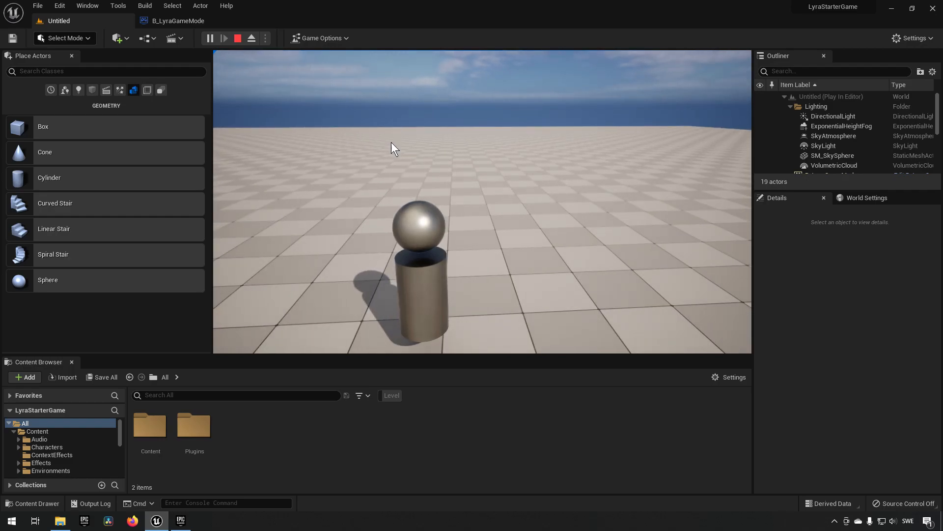
{"action": "left_click", "coordinate": [238, 38]}
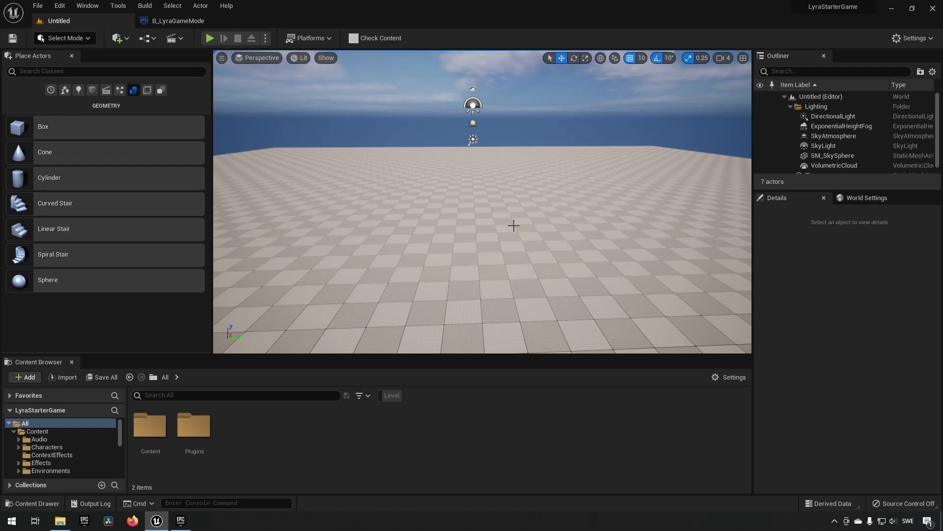
{"action": "mouse_move", "coordinate": [705, 259]}
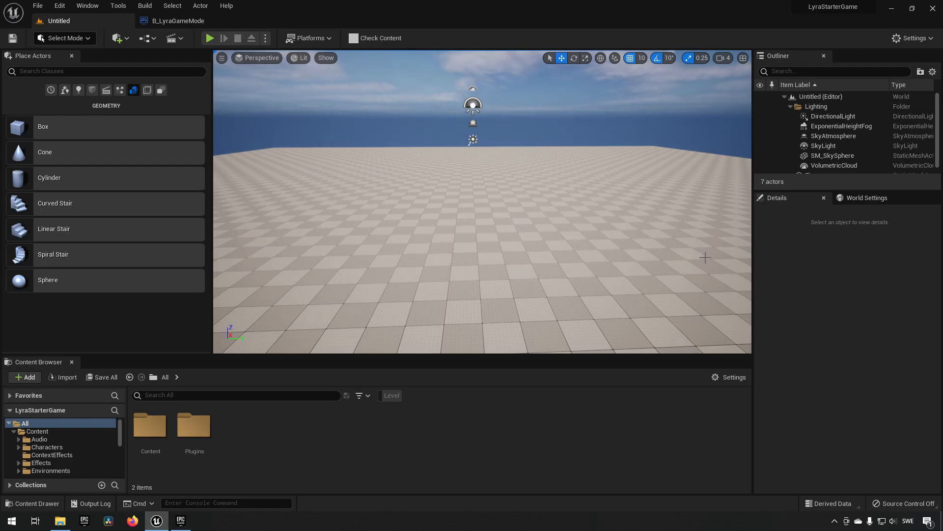
Step: Show the level's World Settings panel, where Default Gameplay Experience is None
{"action": "left_click", "coordinate": [865, 198]}
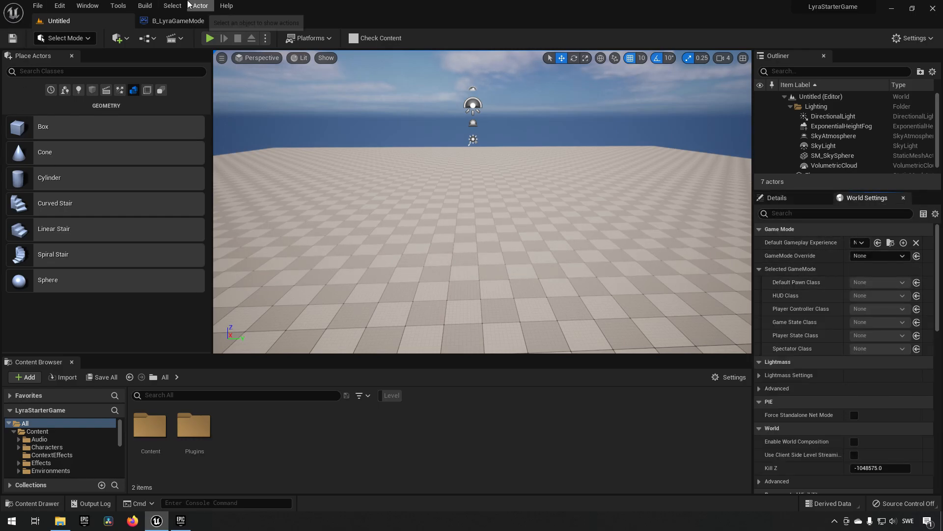
{"action": "left_click", "coordinate": [87, 5]}
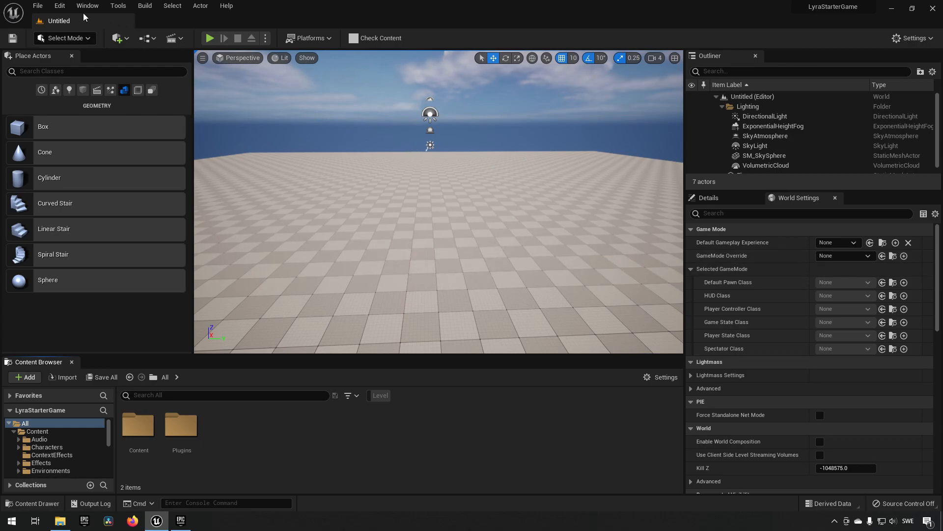
Step: Review Project Settings' Maps & Modes defaults and return to the level editor
{"action": "left_click", "coordinate": [59, 6]}
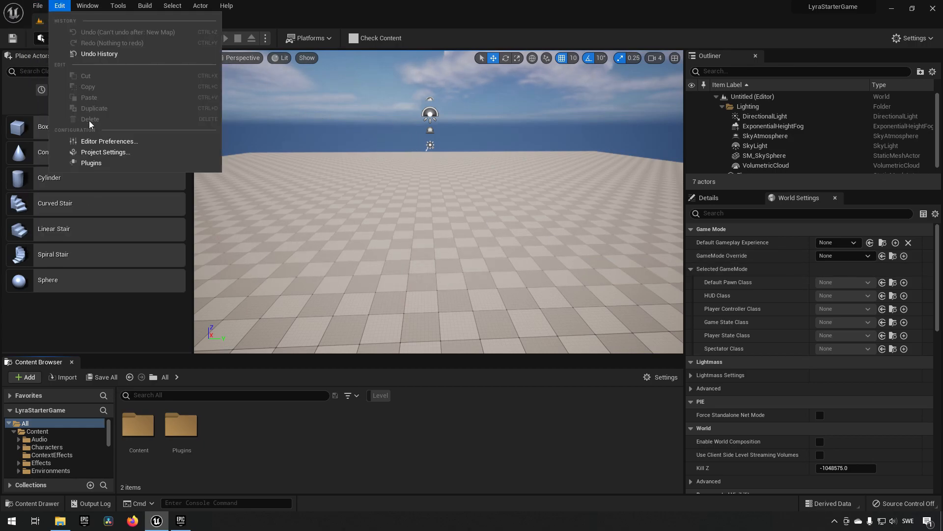
{"action": "left_click", "coordinate": [105, 152]}
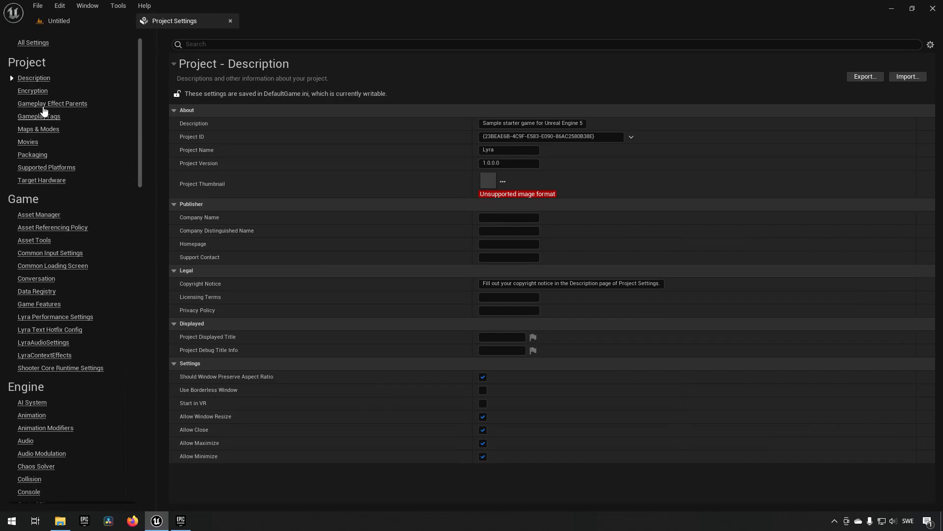
{"action": "left_click", "coordinate": [38, 128]}
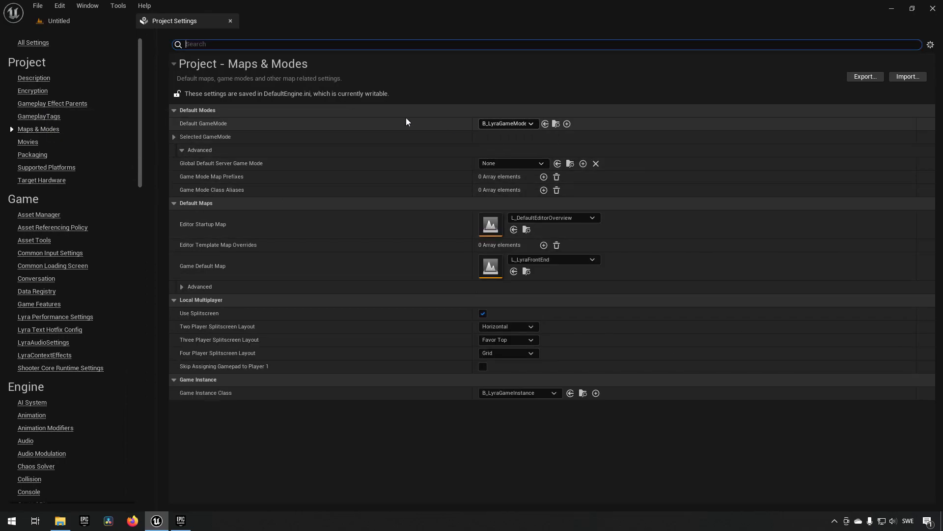
{"action": "left_click", "coordinate": [58, 21]}
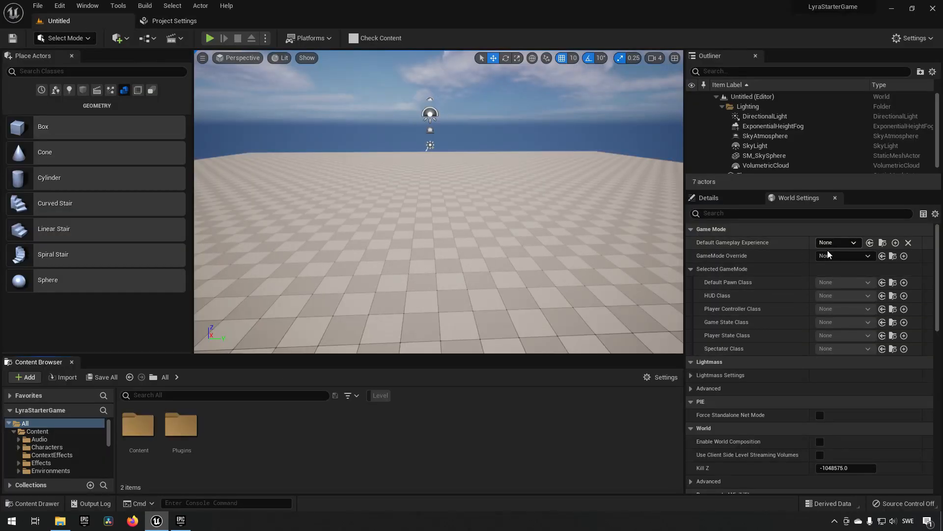
{"action": "mouse_move", "coordinate": [842, 255]}
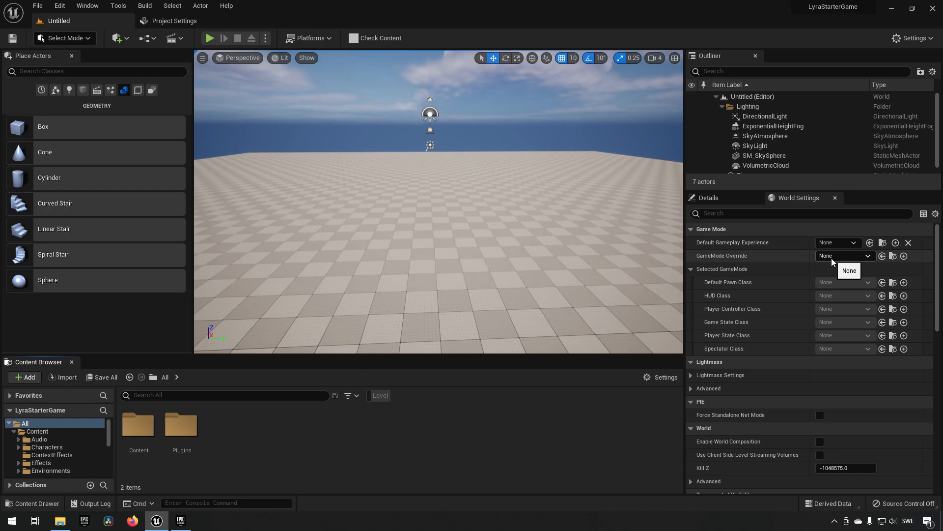
{"action": "mouse_move", "coordinate": [842, 243]}
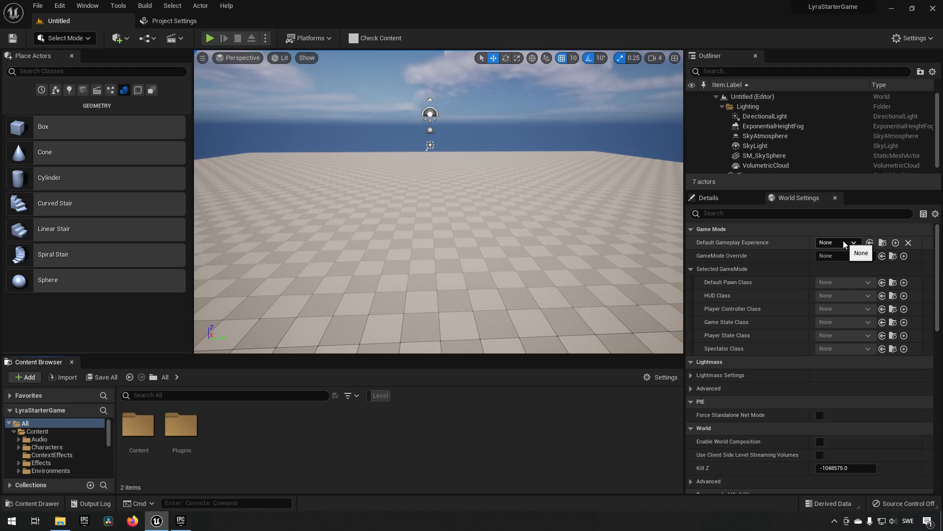
Step: Set Default Gameplay Experience to B_ShooterGame_Elimination in World Settings
{"action": "left_click", "coordinate": [852, 242]}
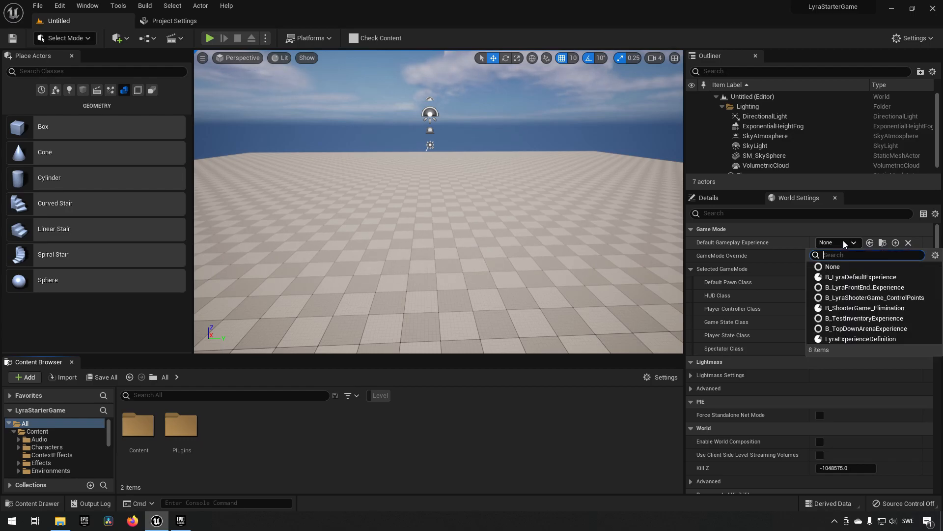
{"action": "mouse_move", "coordinate": [860, 339]}
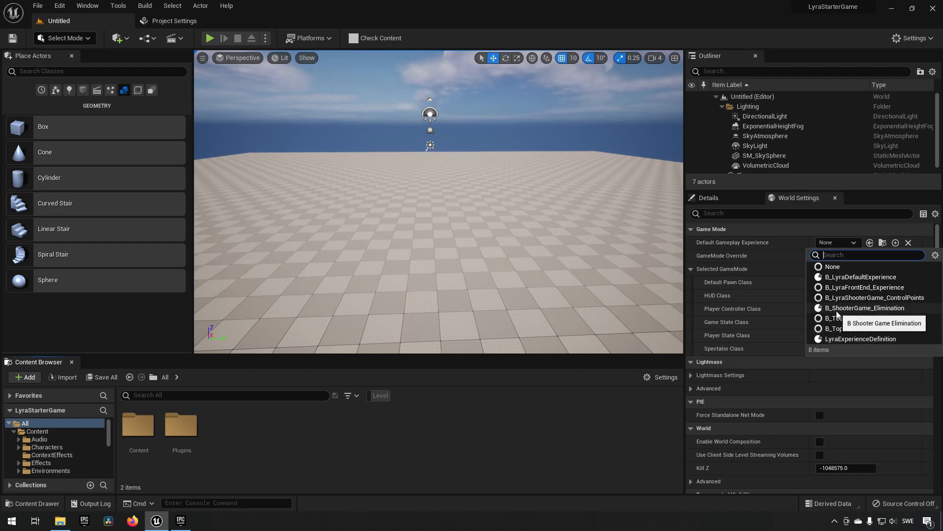
{"action": "left_click", "coordinate": [863, 308]}
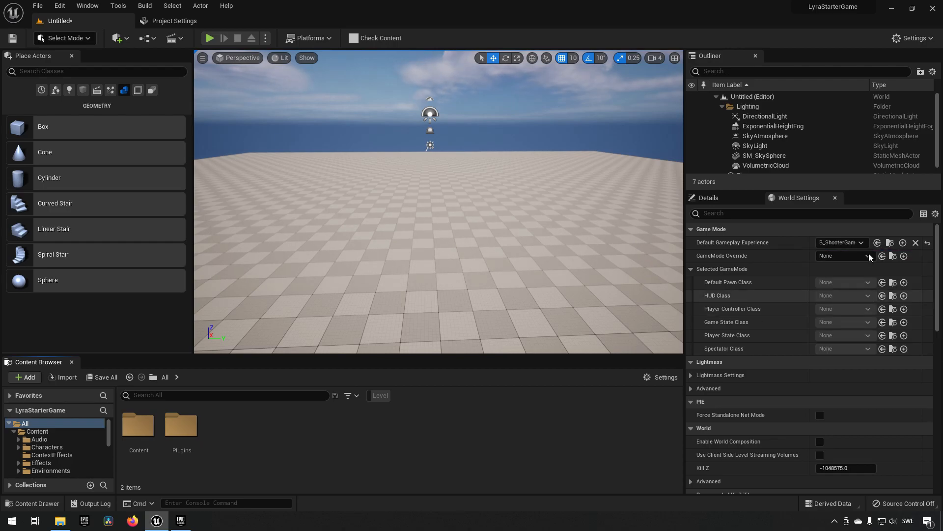
{"action": "mouse_move", "coordinate": [749, 246]}
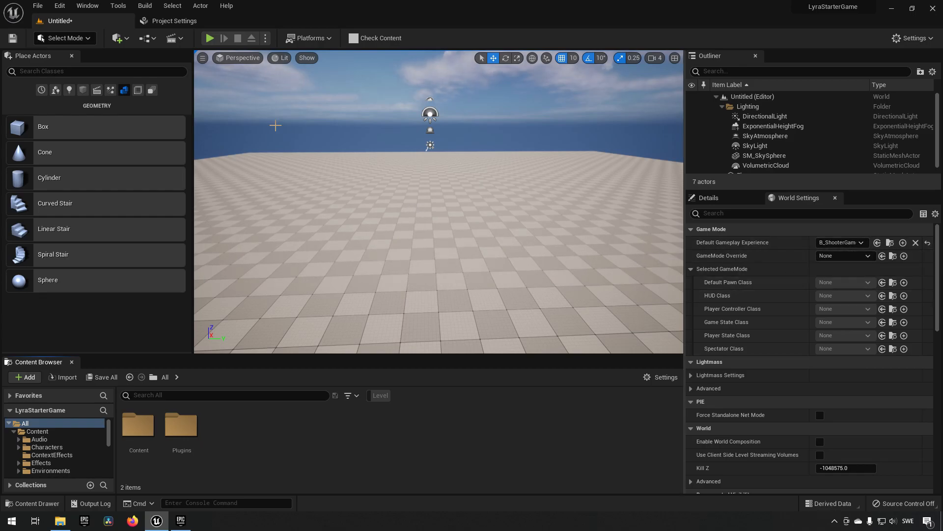
Step: Play-test the level with the red and blue team bots and take control of the game
{"action": "left_click", "coordinate": [210, 38]}
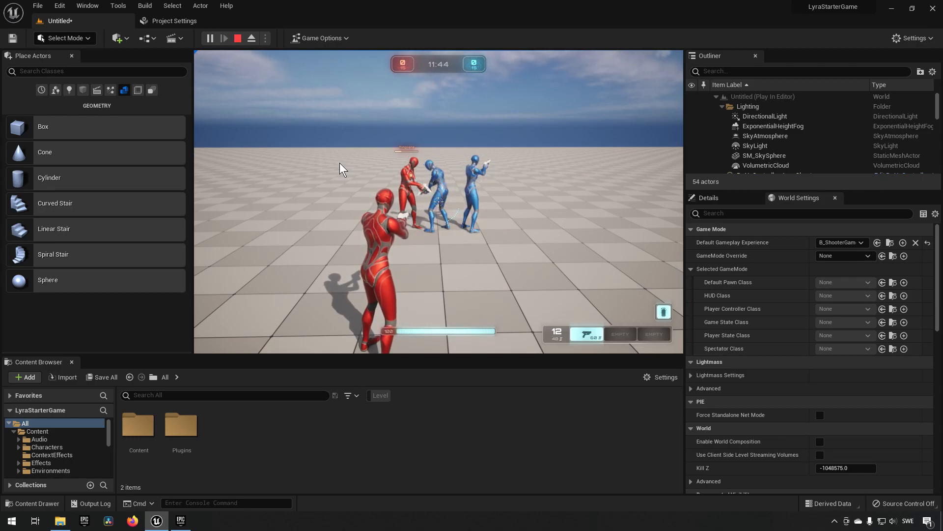
{"action": "left_click", "coordinate": [238, 38]}
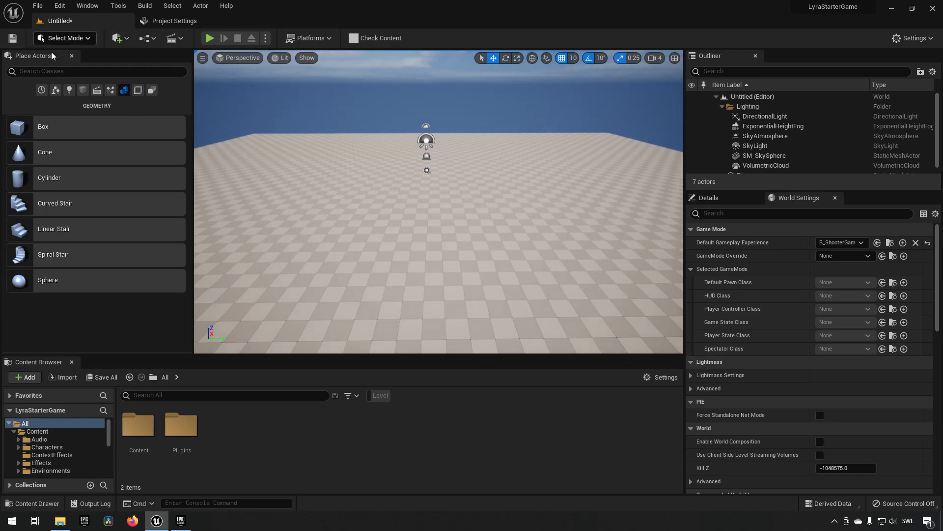
Step: Add a NavMeshBoundsVolume to the level from Quick Add > Volumes
{"action": "left_click", "coordinate": [117, 38]}
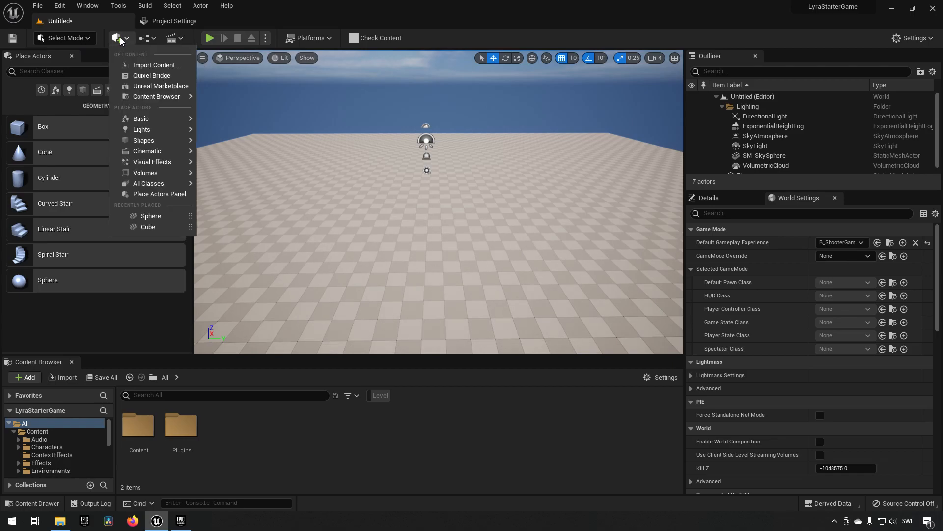
{"action": "mouse_move", "coordinate": [145, 173]}
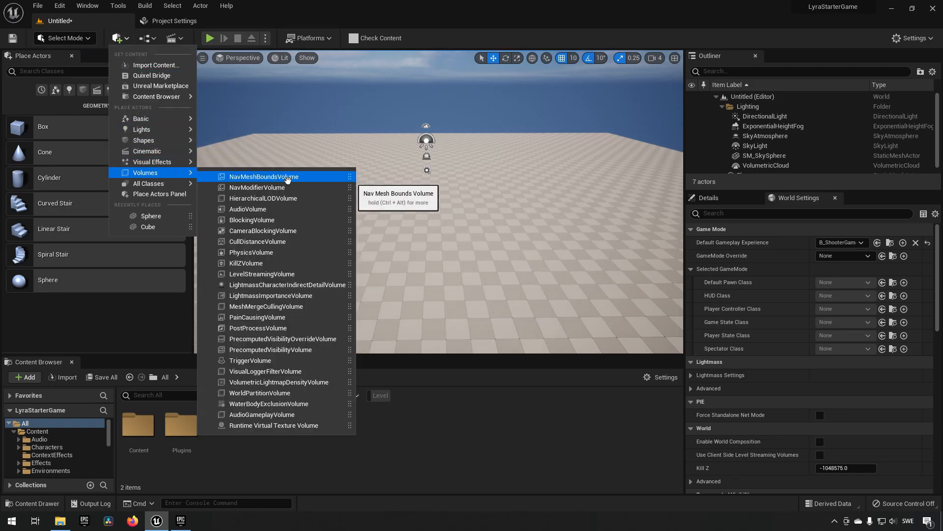
{"action": "mouse_move", "coordinate": [256, 187]}
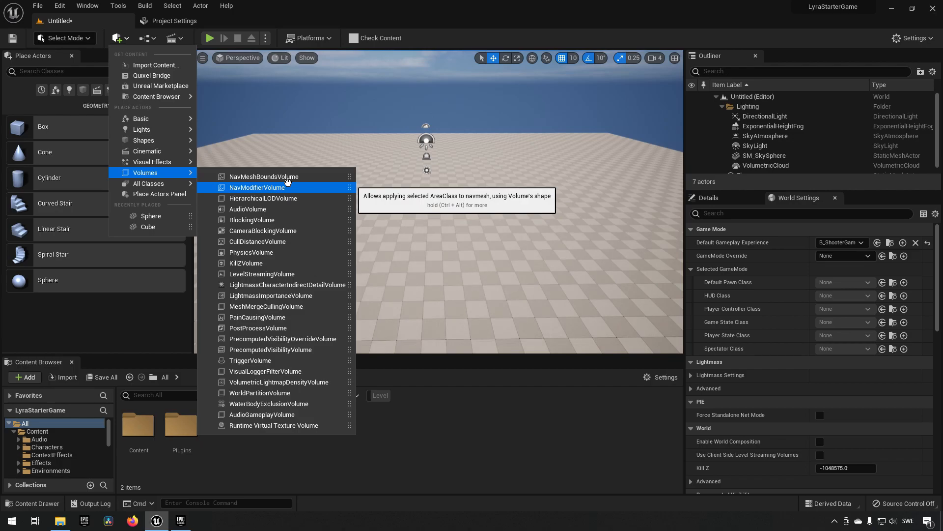
{"action": "left_click", "coordinate": [264, 176]}
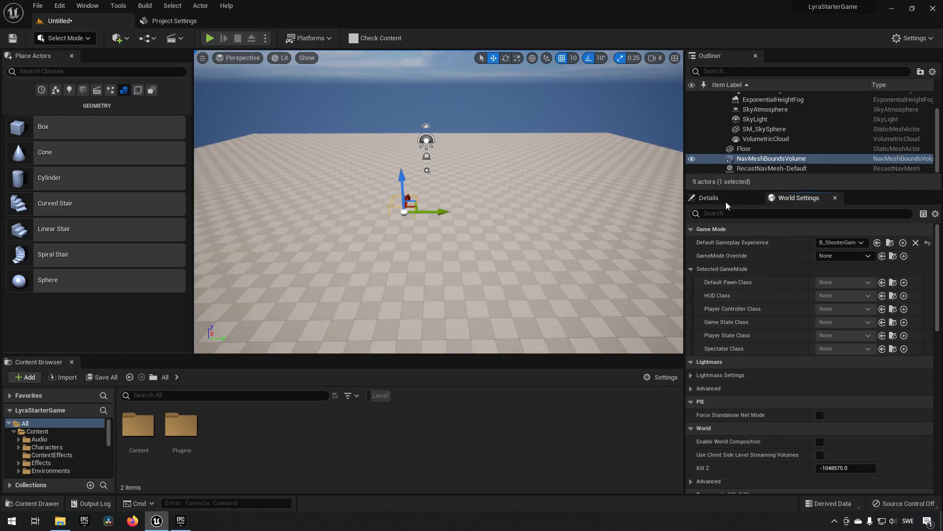
Step: Scale the NavMeshBoundsVolume to 100, 100, 10 so navmesh covers the floor
{"action": "left_click", "coordinate": [709, 197]}
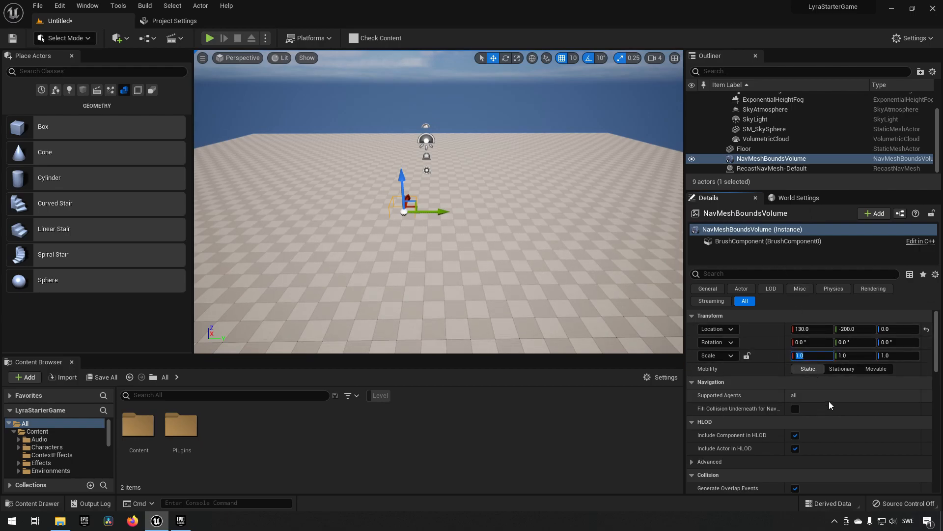
{"action": "type", "text": "100.0"}
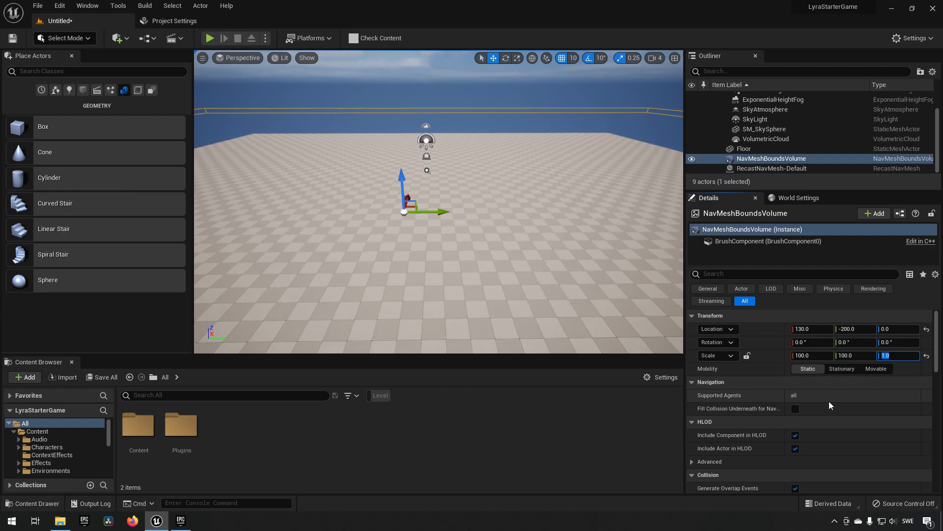
{"action": "type", "text": "10.0"}
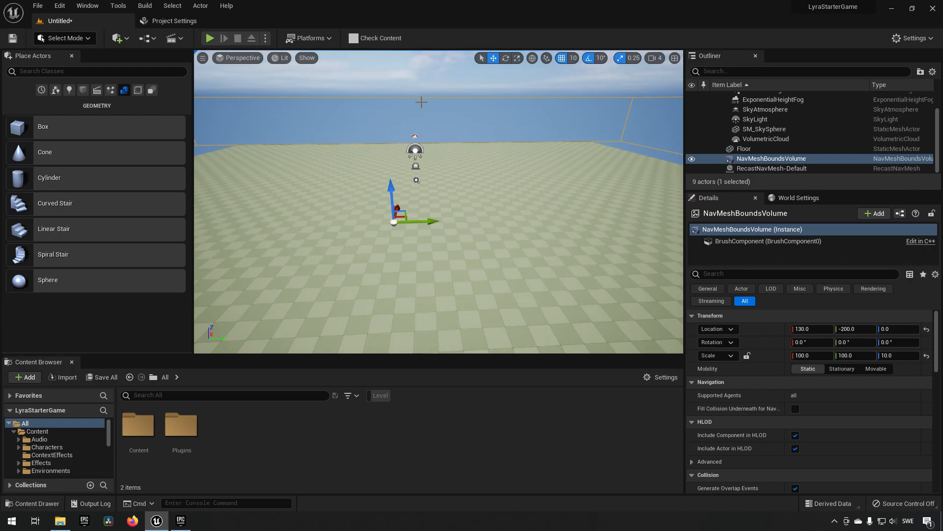
{"action": "mouse_move", "coordinate": [449, 268]}
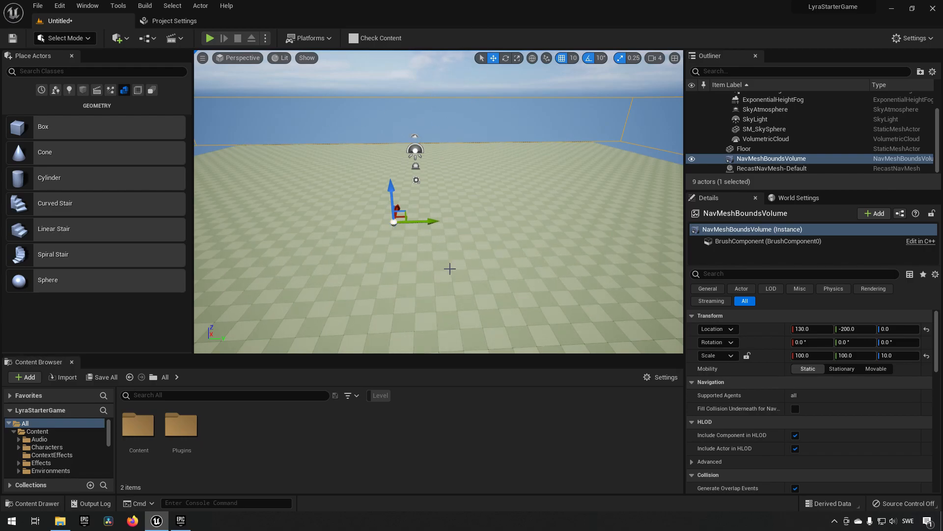
{"action": "mouse_move", "coordinate": [478, 250]}
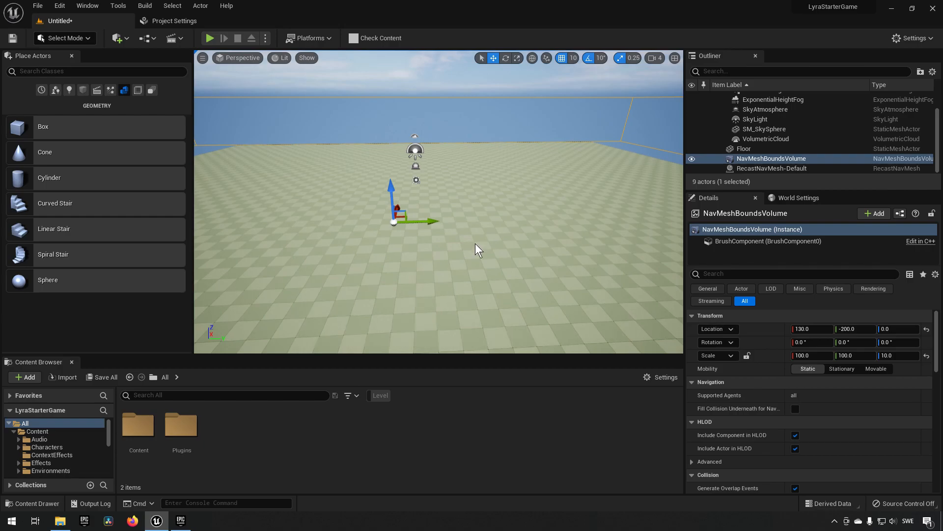
Step: Look around the viewport, then return to World Settings showing B_ShooterGame_Elimination still set
{"action": "left_click", "coordinate": [211, 39]}
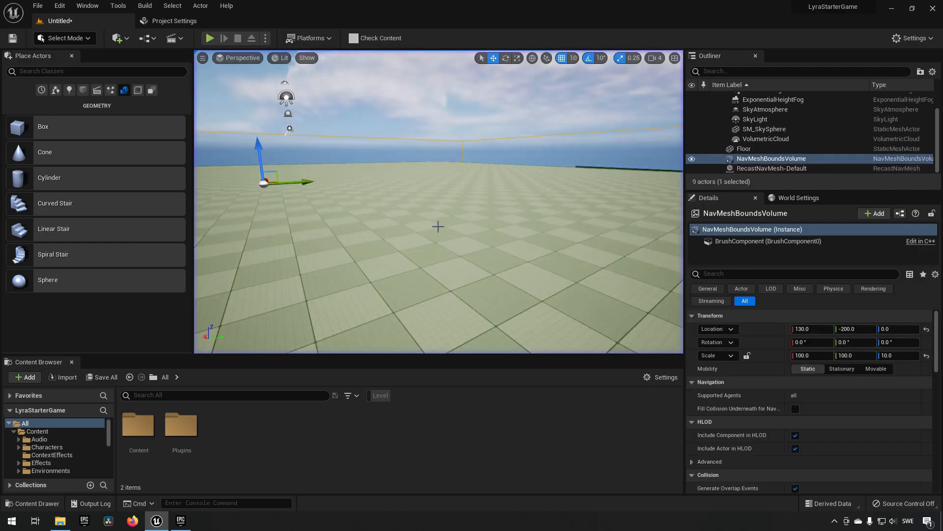
{"action": "left_click", "coordinate": [797, 197]}
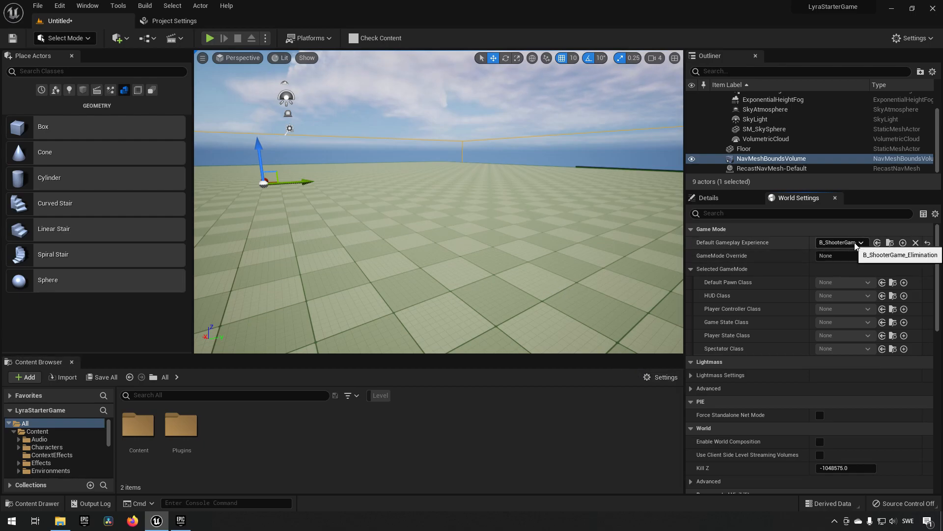
{"action": "mouse_move", "coordinate": [532, 455]}
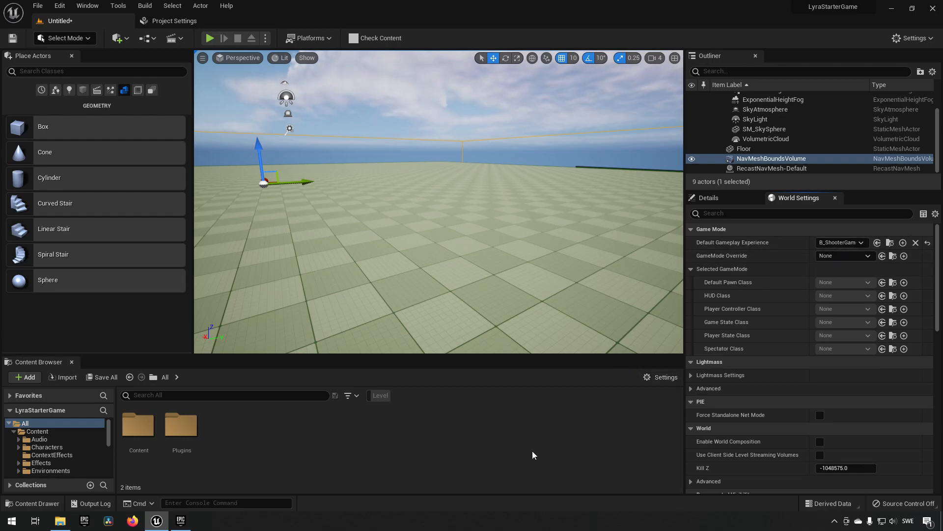